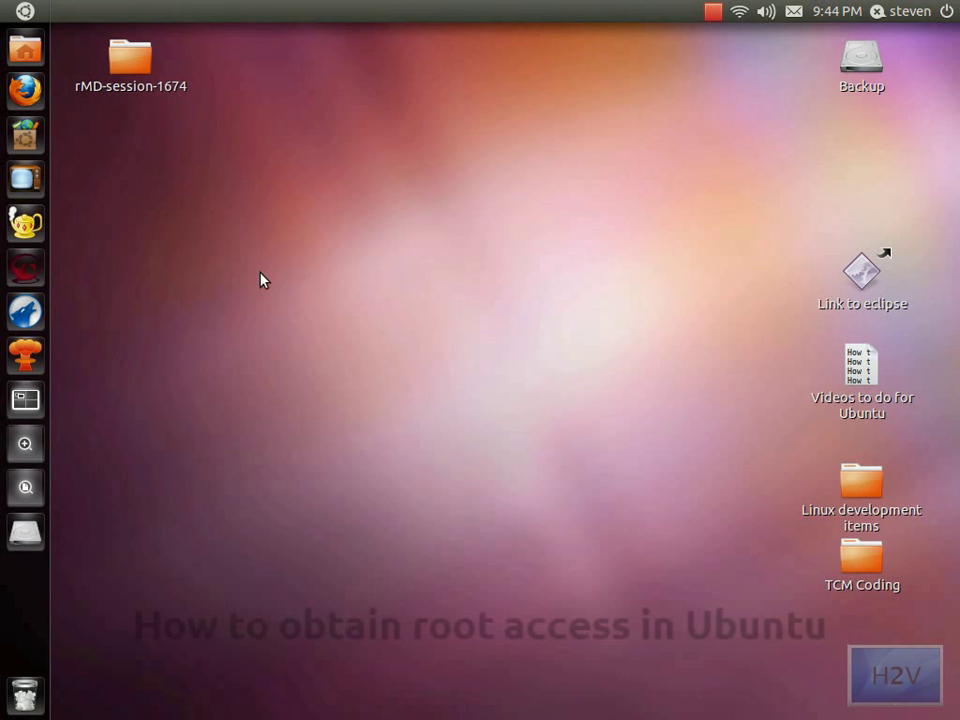
{"action": "mouse_move", "coordinate": [182, 290]}
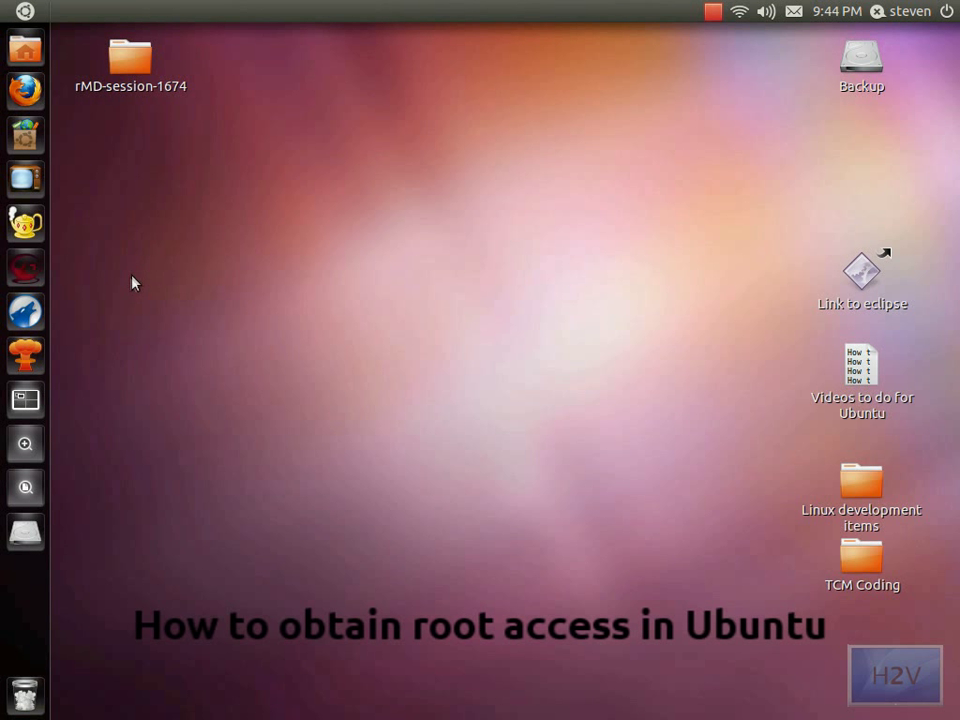
{"action": "mouse_move", "coordinate": [25, 48]}
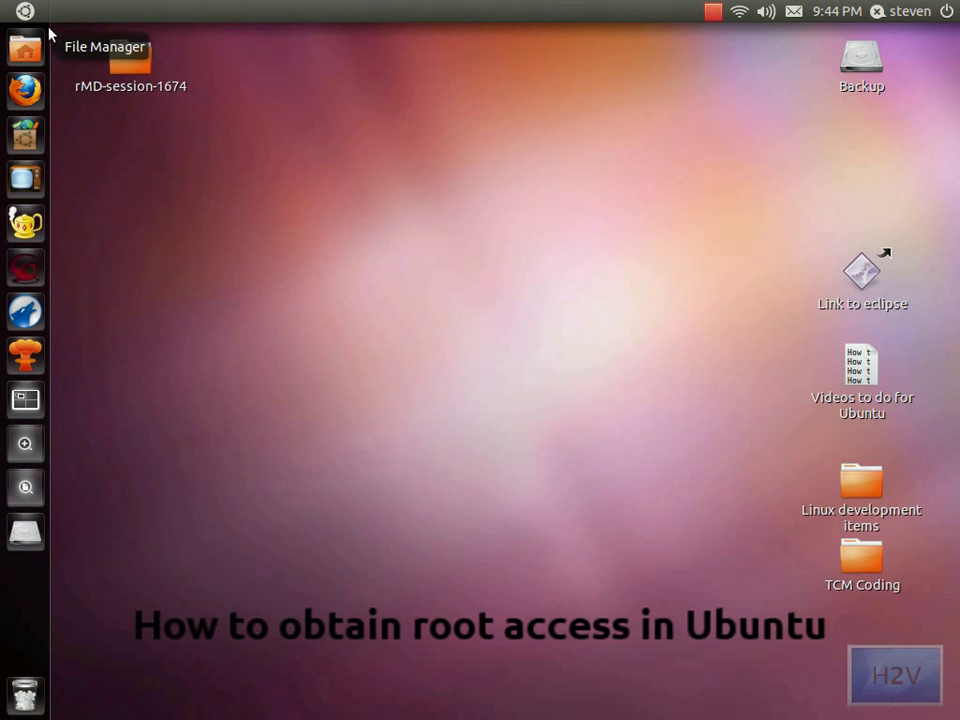
Browse the file system in Nautilus, find Terminal in the Dash and begin the gksudo command.
{"action": "left_click", "coordinate": [25, 48]}
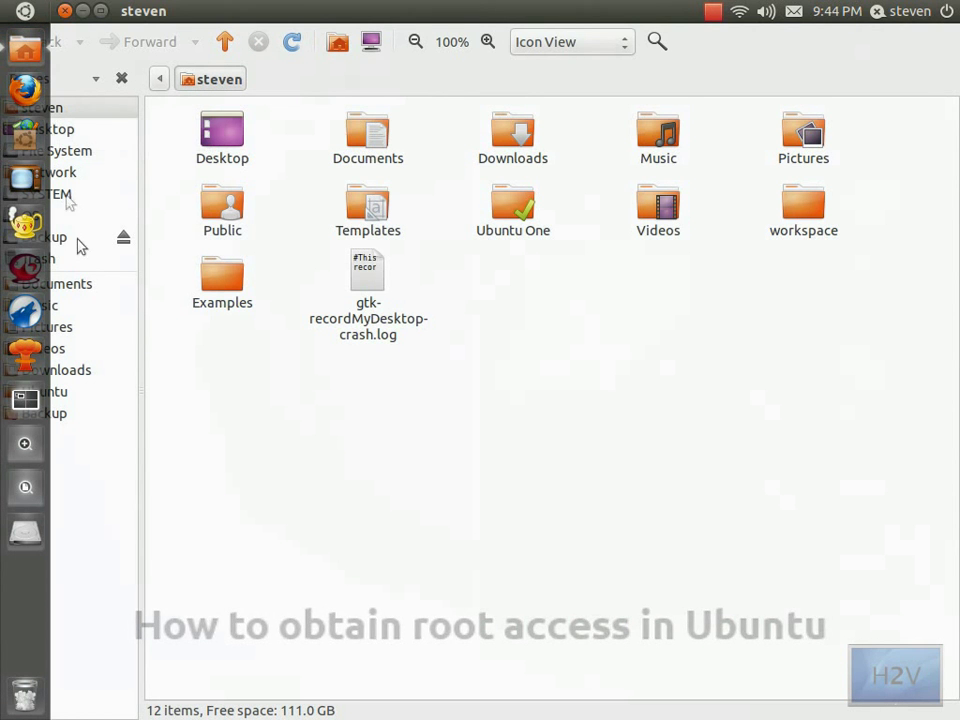
{"action": "left_click", "coordinate": [56, 150]}
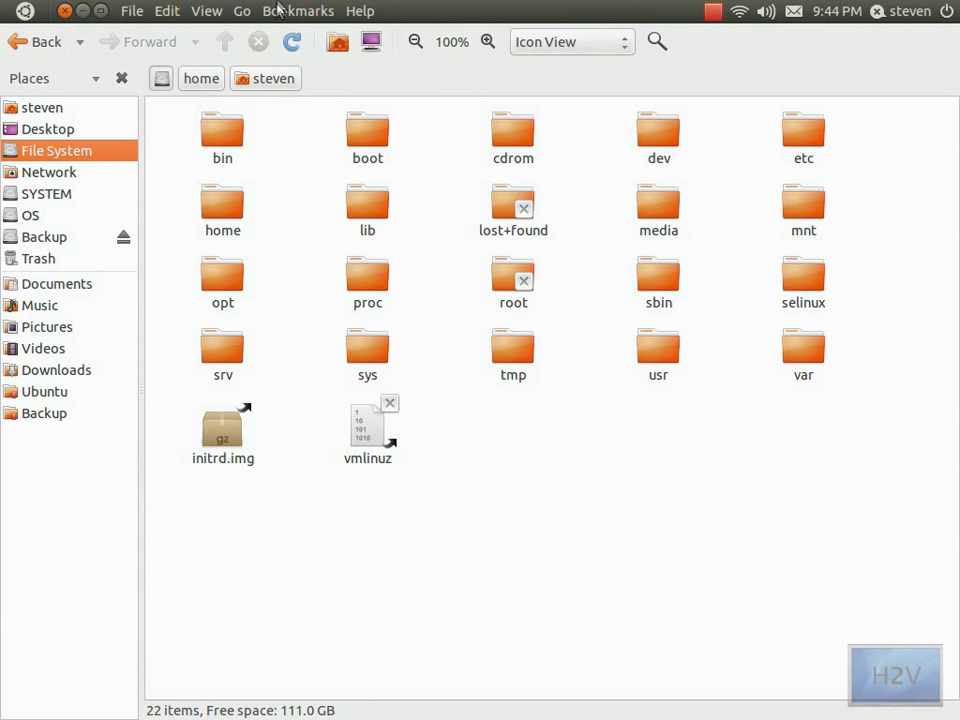
{"action": "mouse_move", "coordinate": [55, 8]}
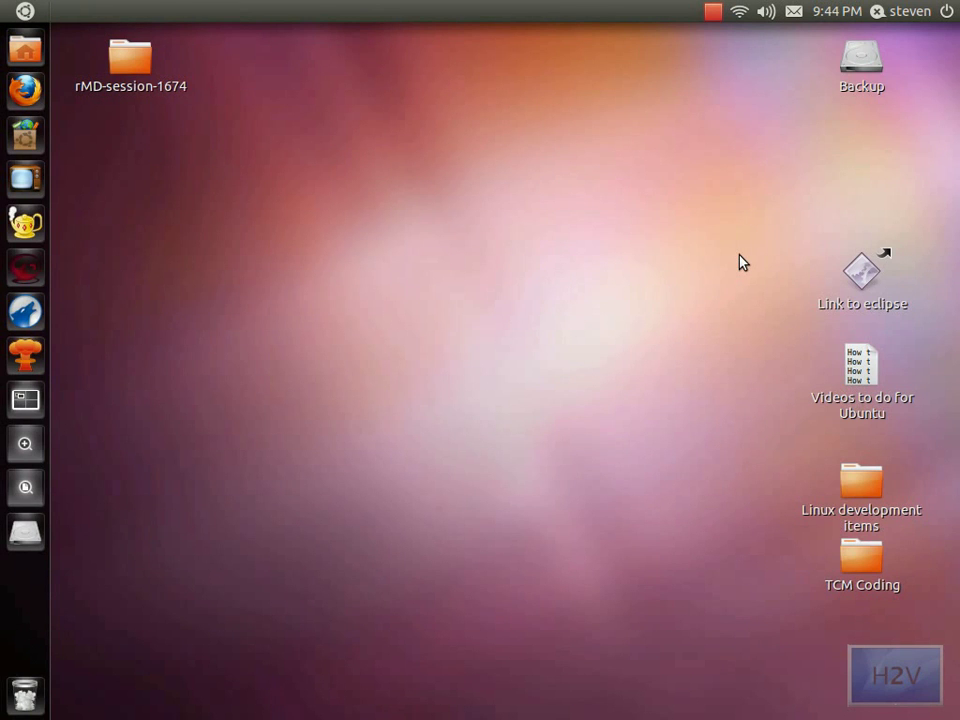
{"action": "type", "text": "terminal"}
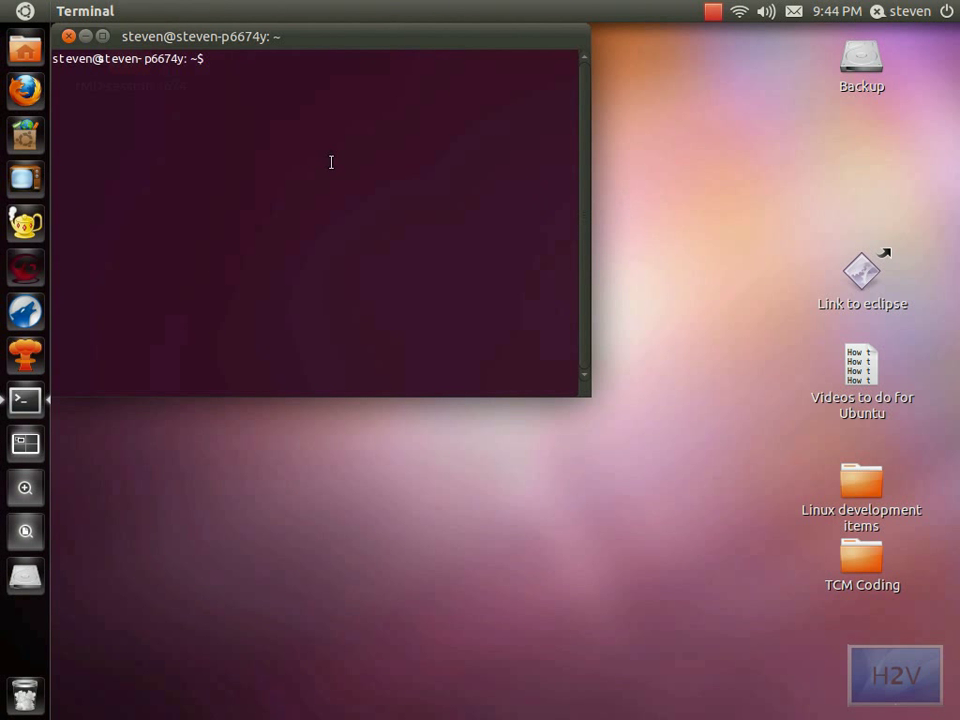
{"action": "type", "text": "gksudo nautilus"}
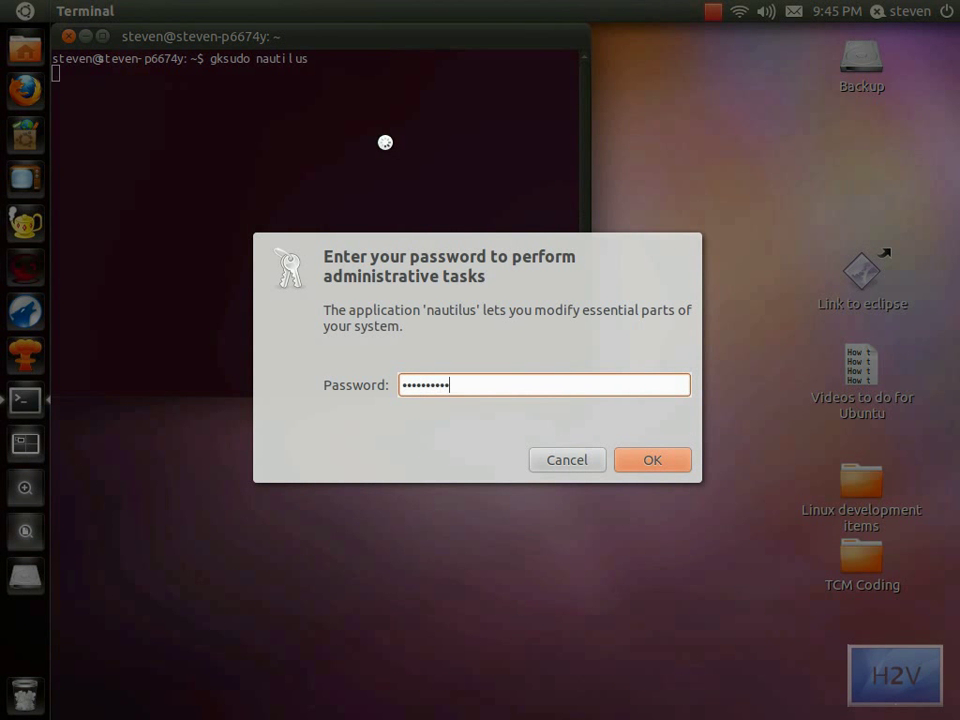
Confirm the administrator password so gksudo launches Nautilus as root.
{"action": "left_click", "coordinate": [652, 459]}
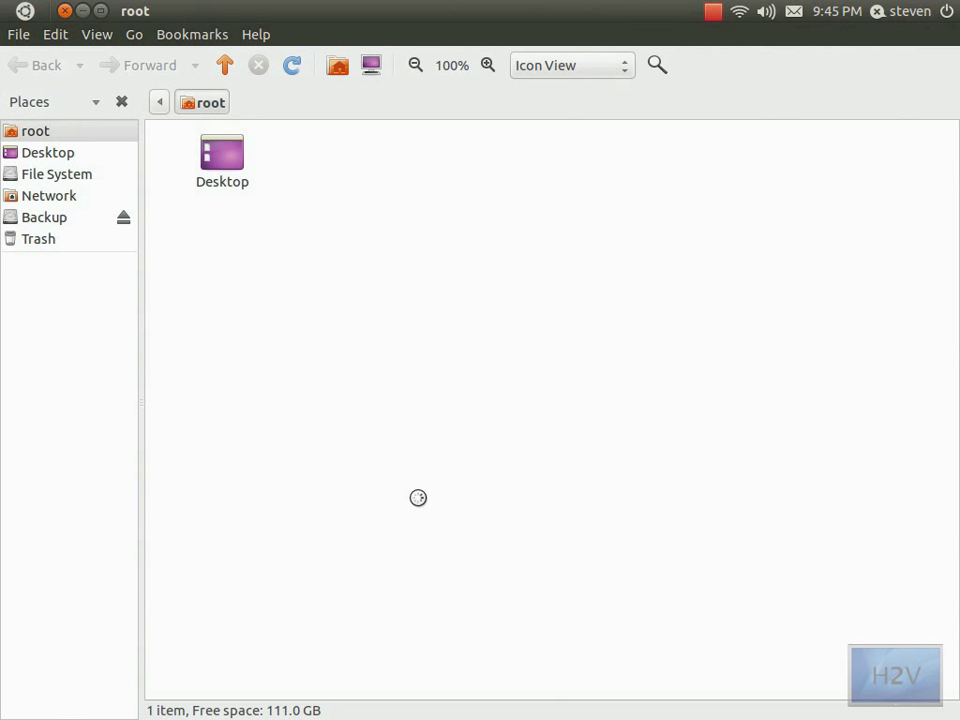
{"action": "mouse_move", "coordinate": [73, 177]}
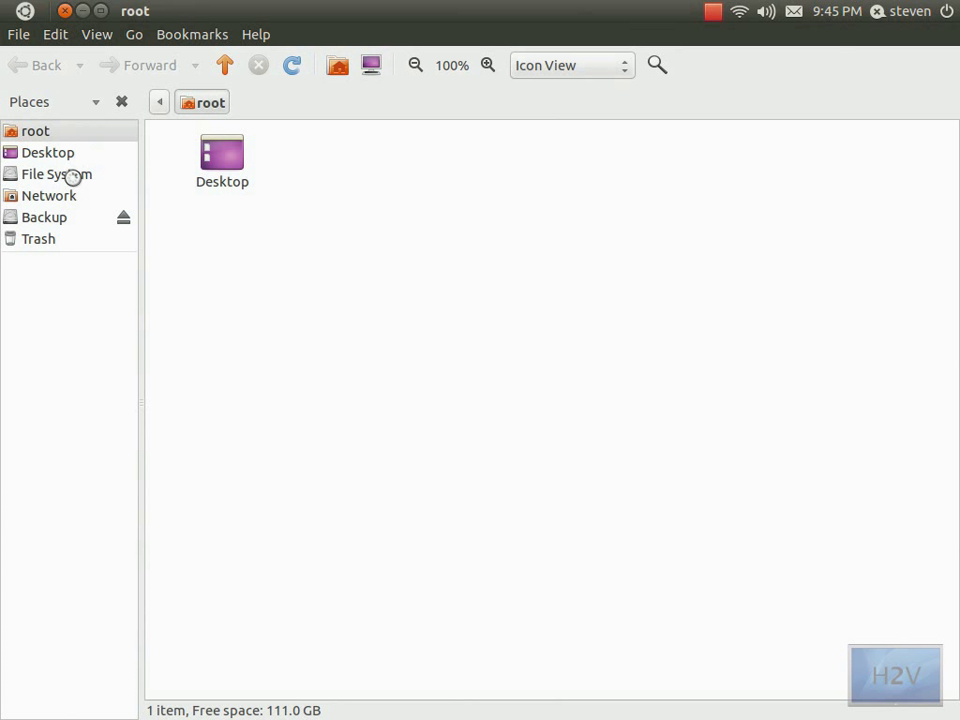
View the top-level file system as root and check that folder actions like Create Folder are allowed.
{"action": "left_click", "coordinate": [56, 173]}
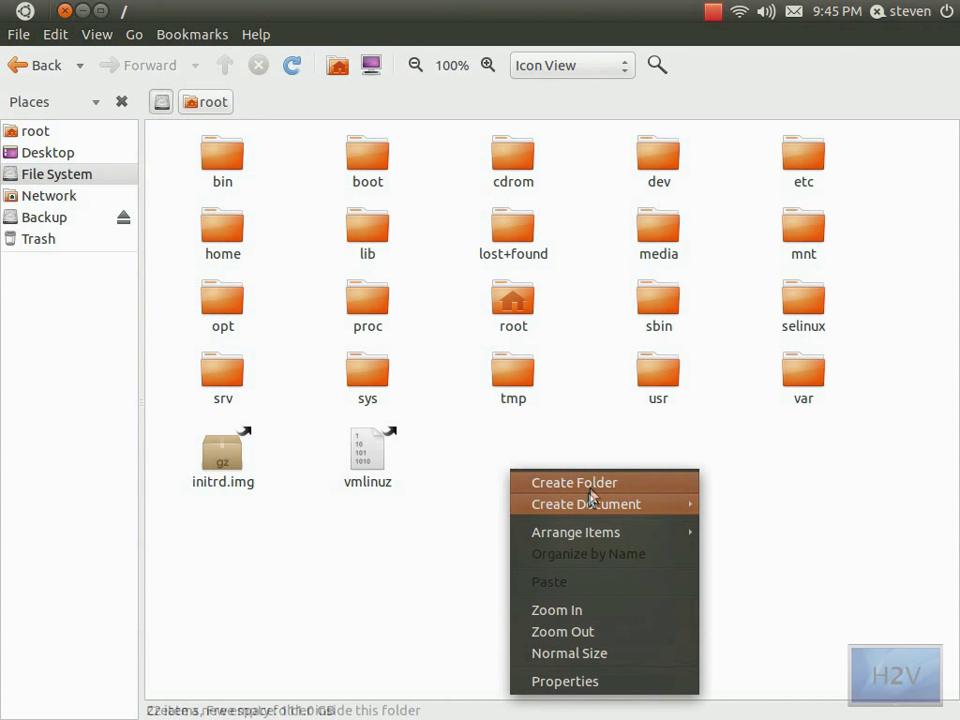
{"action": "left_click", "coordinate": [574, 482]}
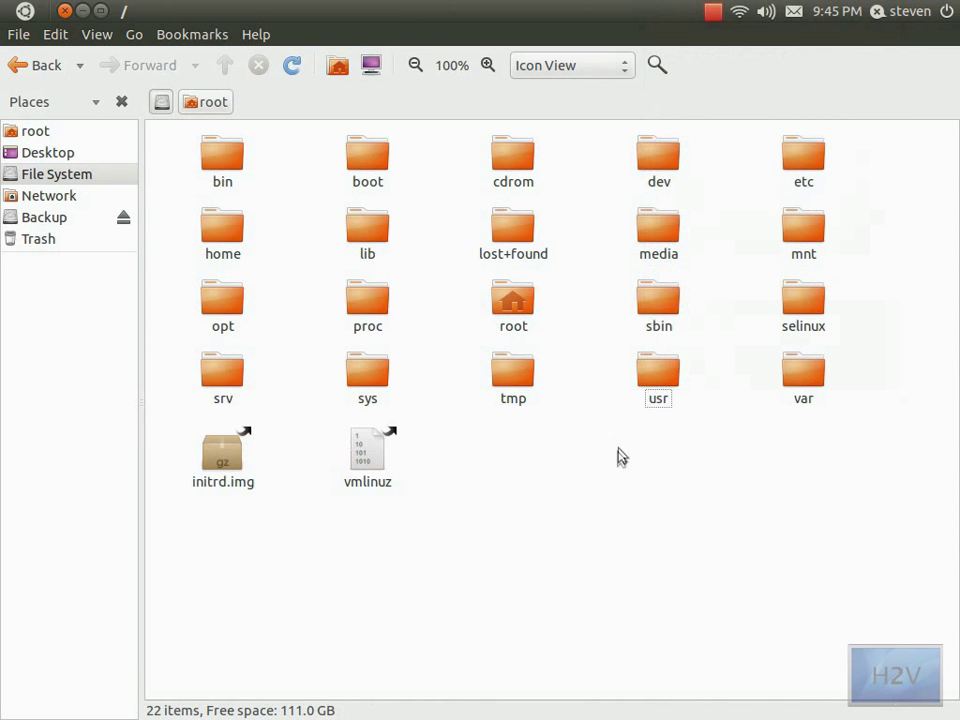
{"action": "right_click", "coordinate": [620, 456]}
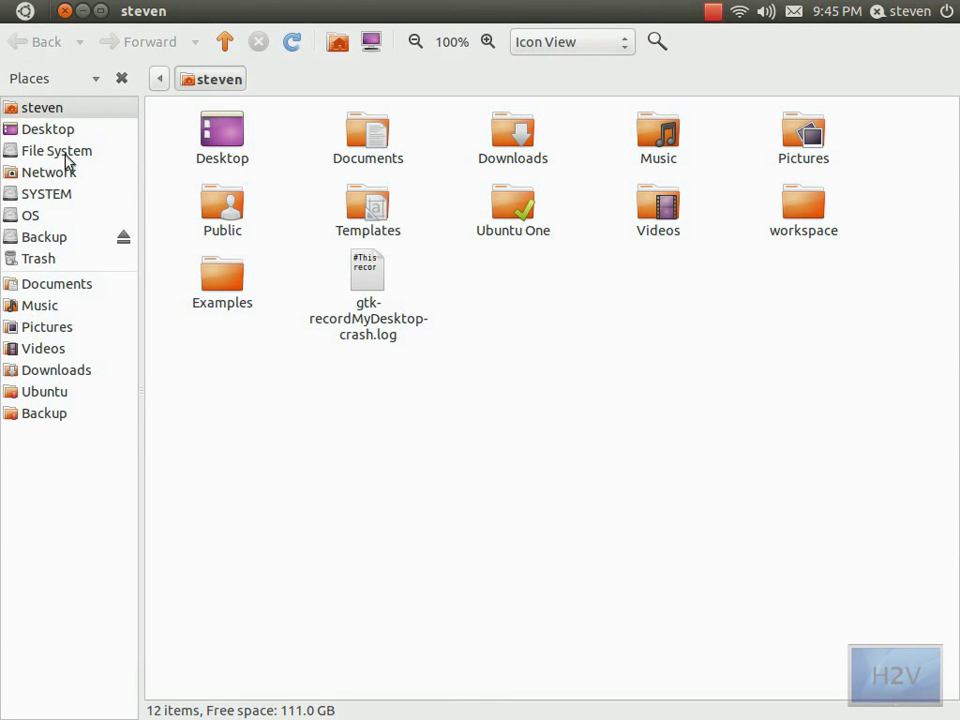
View the top-level file system as the regular user and compare the allowed folder actions.
{"action": "left_click", "coordinate": [56, 150]}
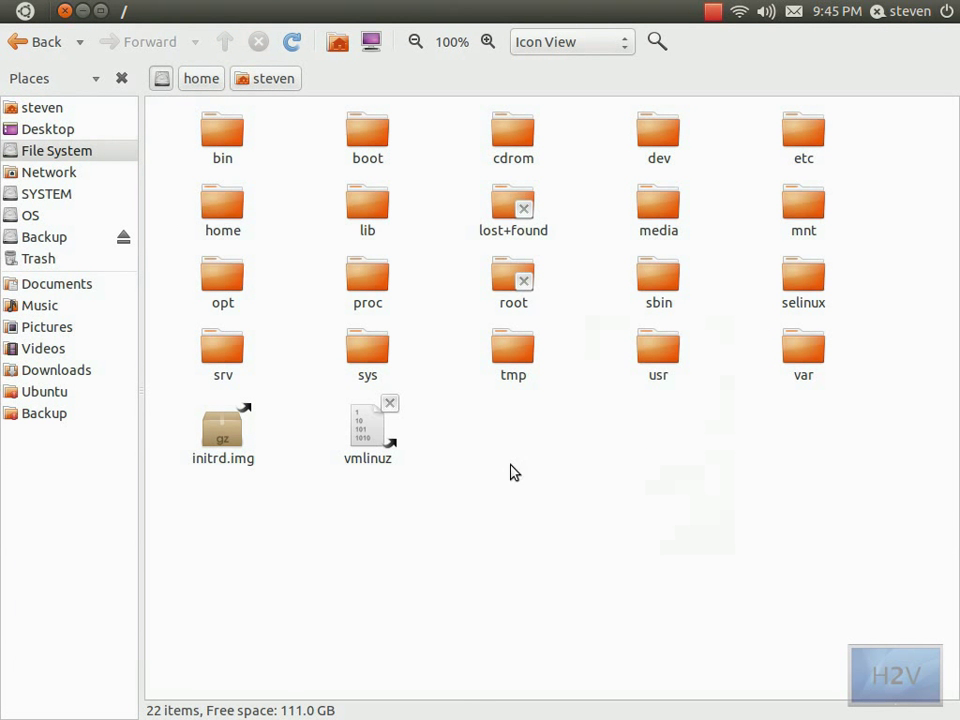
{"action": "right_click", "coordinate": [510, 472]}
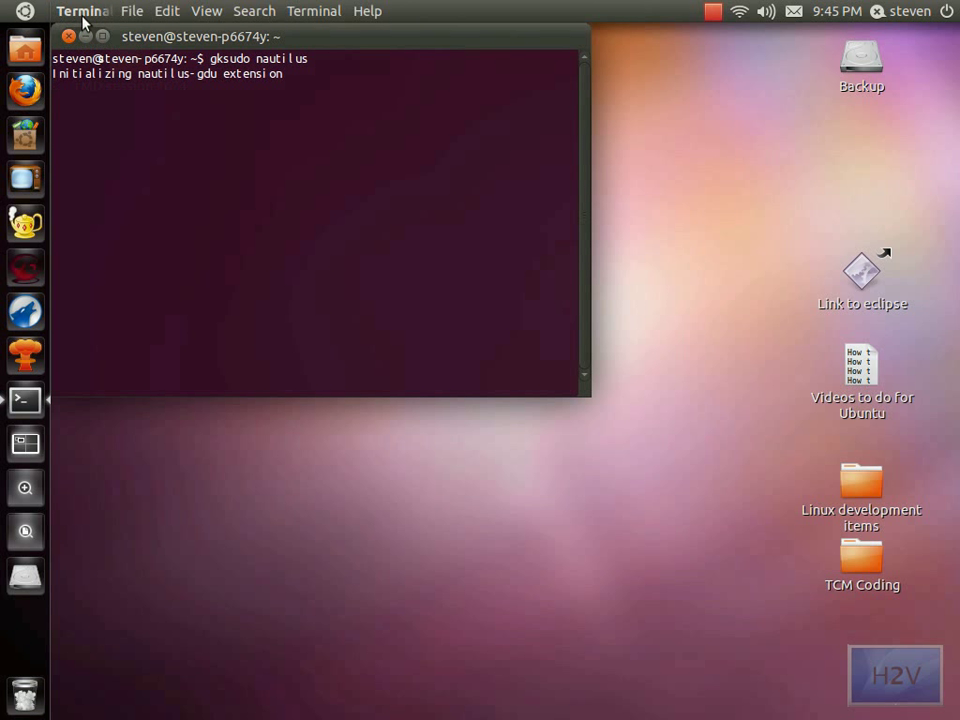
Close the Terminal that is still running the root Nautilus process.
{"action": "left_click", "coordinate": [68, 36]}
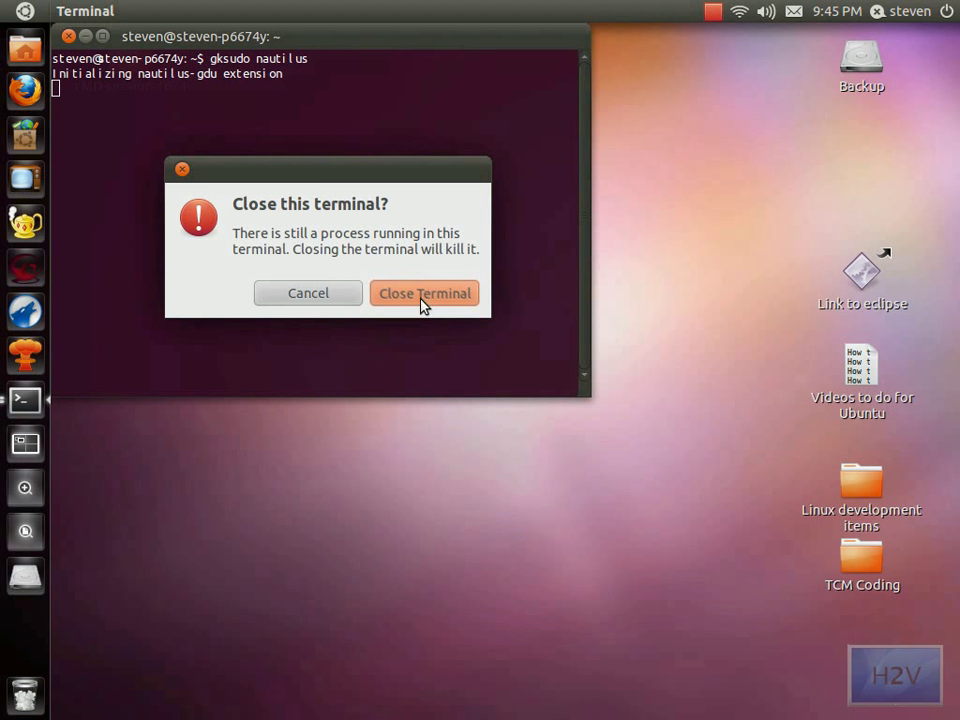